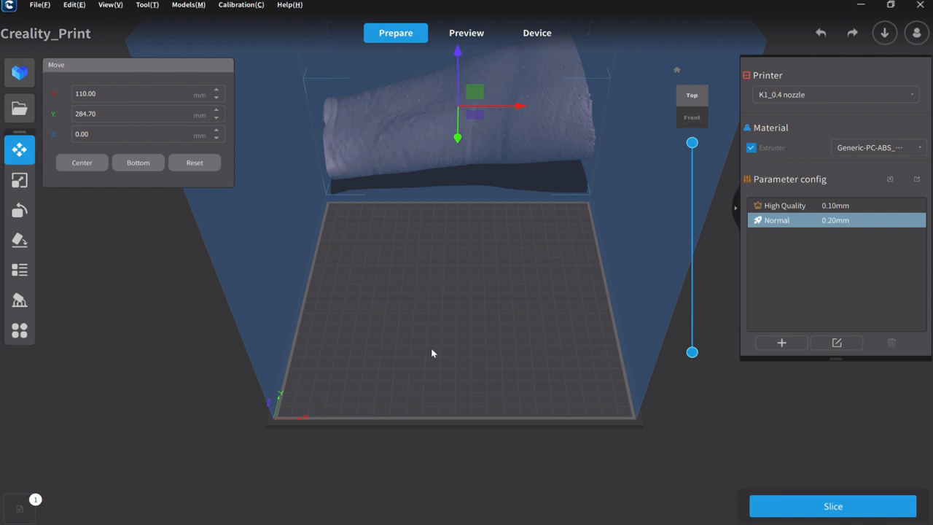
- Rotate the scanned forearm 90 degrees on the second axis so it stands upright
{"action": "left_click", "coordinate": [19, 210]}
{"action": "type", "text": "90"}
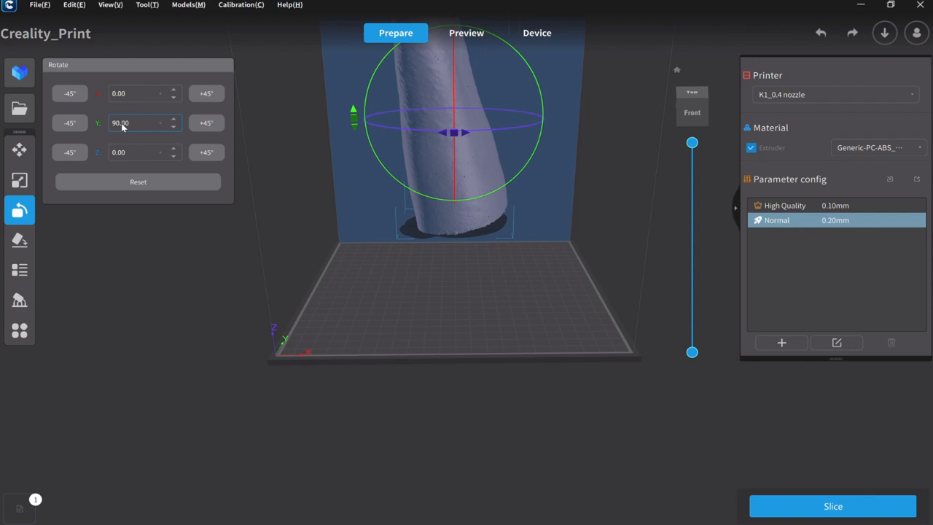
{"action": "left_click", "coordinate": [173, 119]}
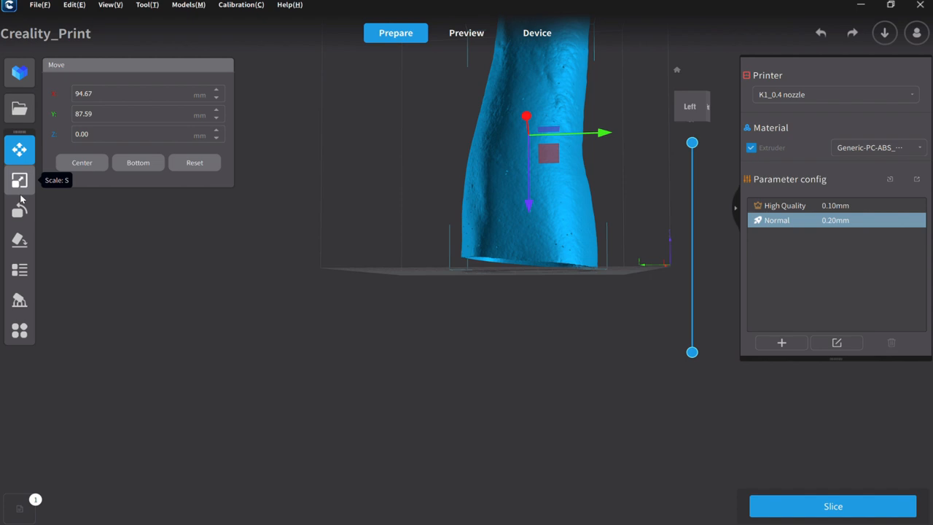
- Tilt the forearm to -5 degrees on the first axis, keeping the second at 190
{"action": "left_click", "coordinate": [19, 210]}
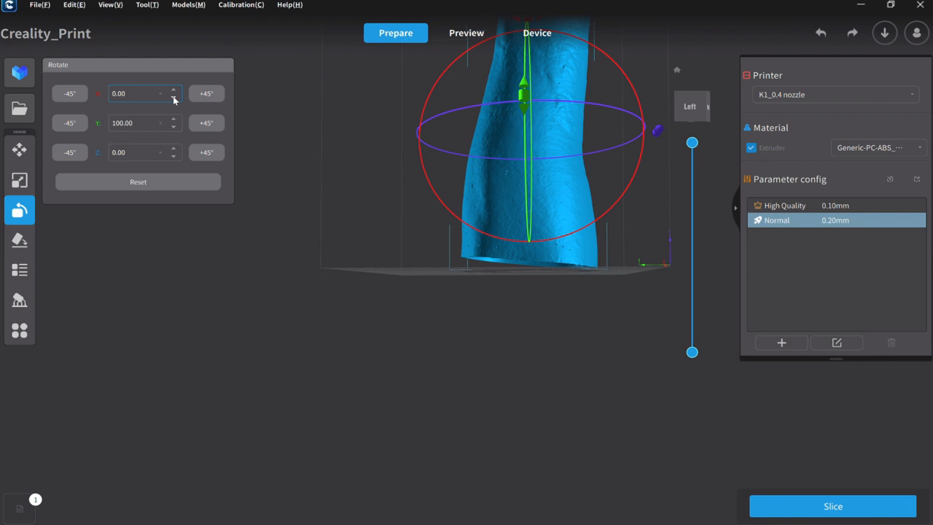
{"action": "left_click", "coordinate": [173, 96]}
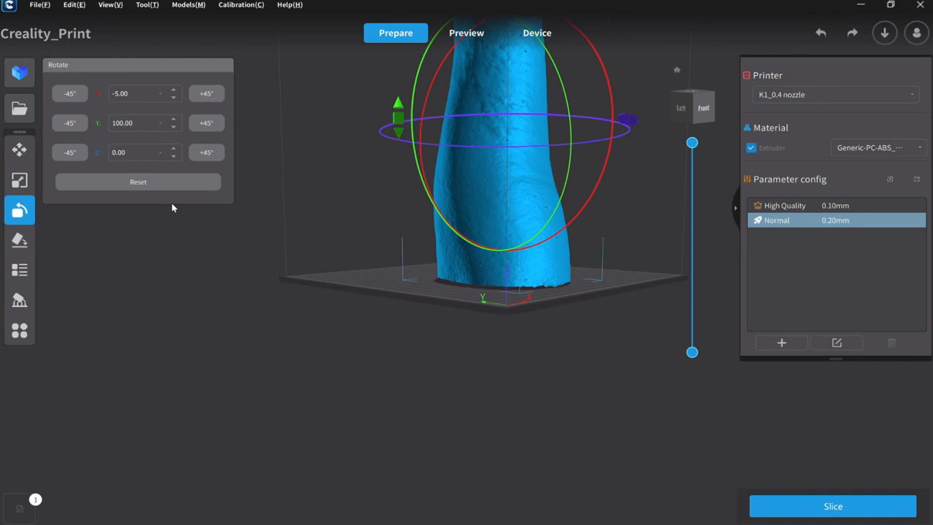
- Scale the upright forearm to 98% and leave it deselected on the build plate
{"action": "left_click", "coordinate": [19, 180]}
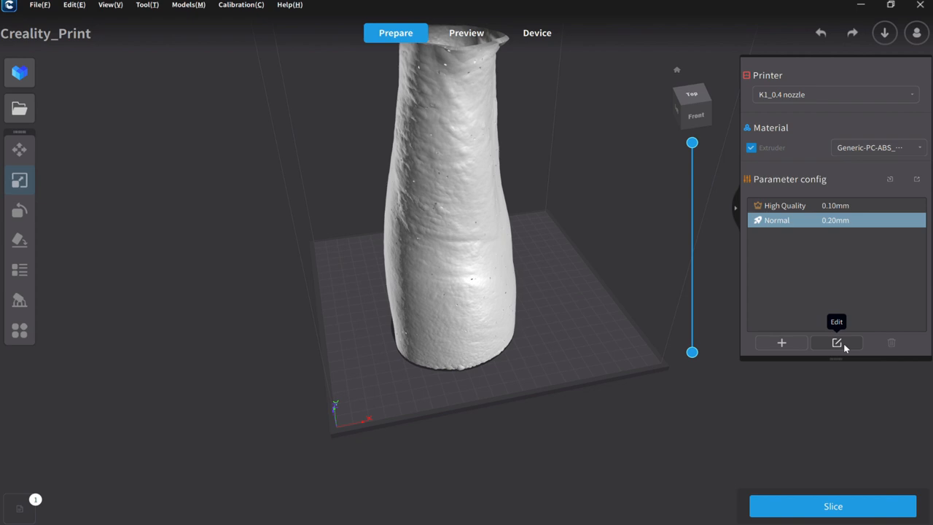
{"action": "mouse_move", "coordinate": [214, 320]}
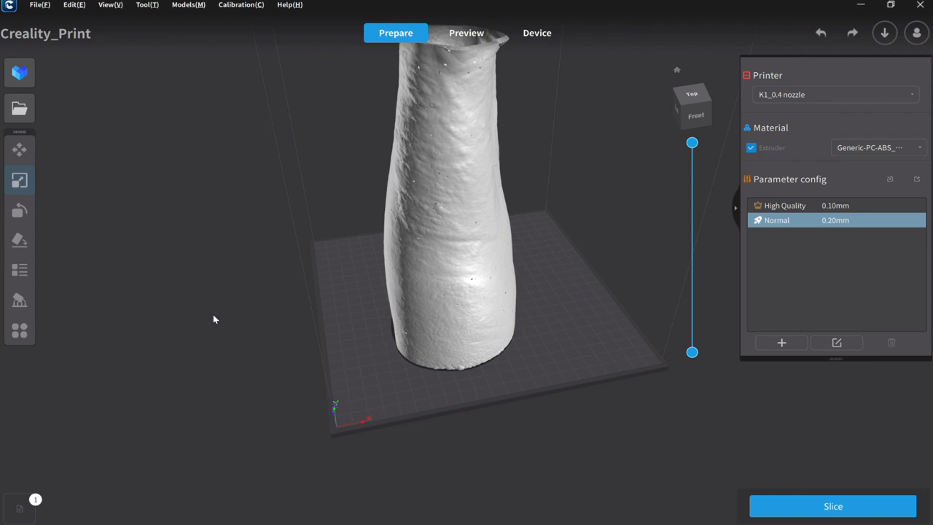
- Slice the prepared forearm model to start the print preview processing
{"action": "left_click", "coordinate": [832, 506]}
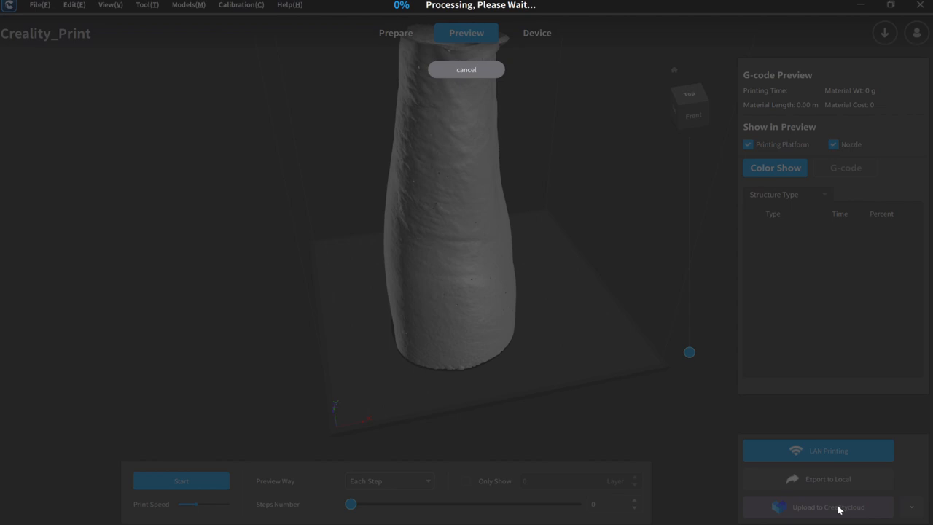